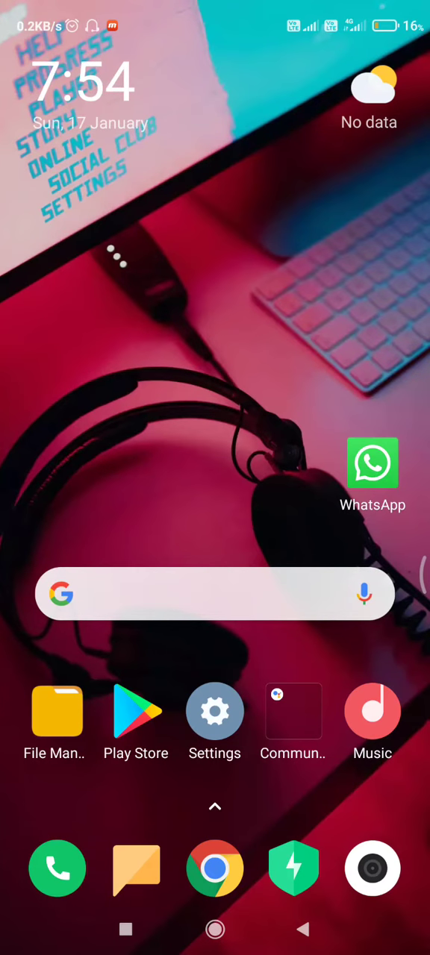
# - Swipe up into the app drawer and scroll down through the installed apps
pyautogui.scroll(3)
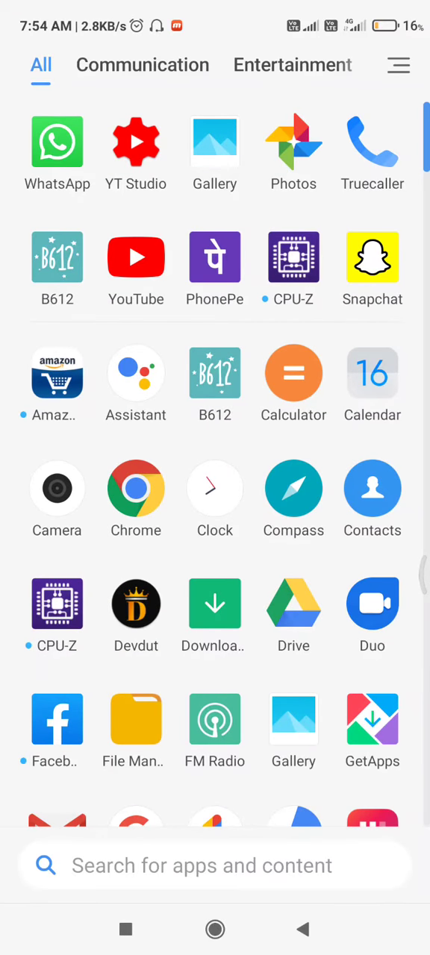
pyautogui.scroll(-3)
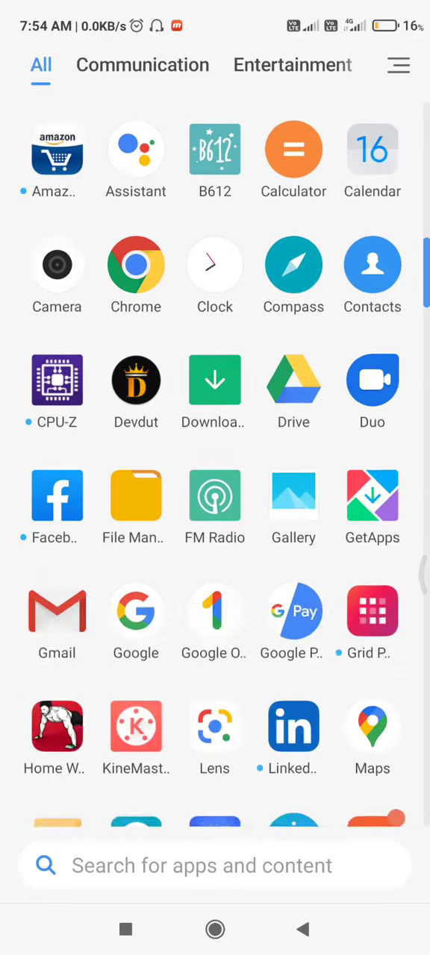
pyautogui.scroll(-3)
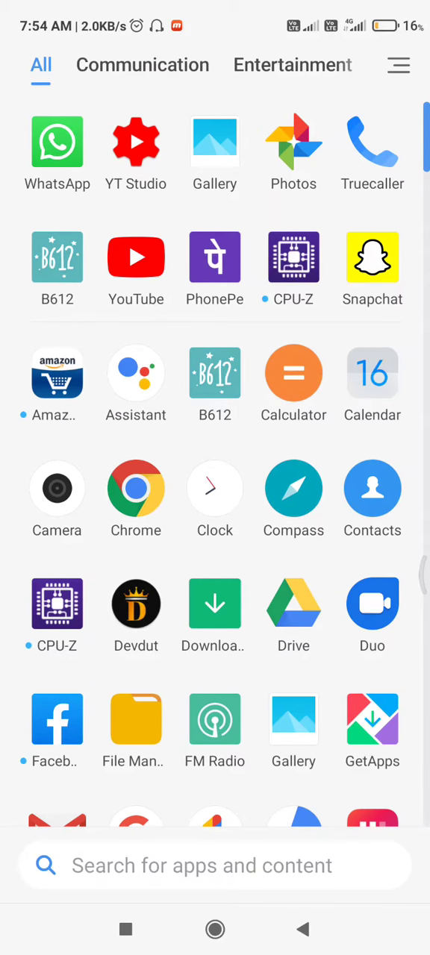
pyautogui.scroll(-3)
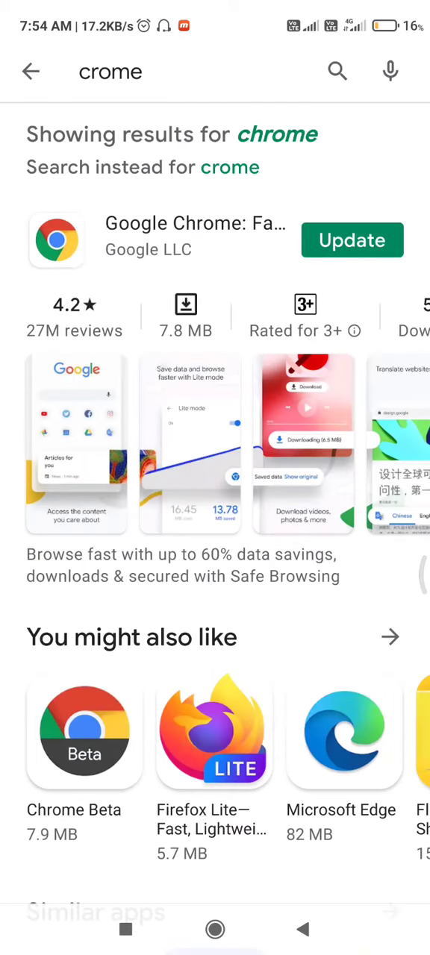
# - Open Google Chrome's Play Store page, start its update, and return home
pyautogui.click(351, 239)
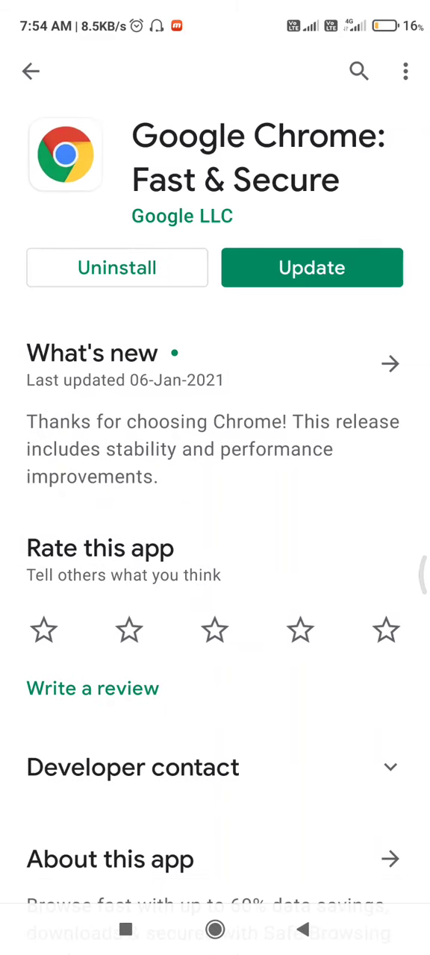
pyautogui.click(311, 267)
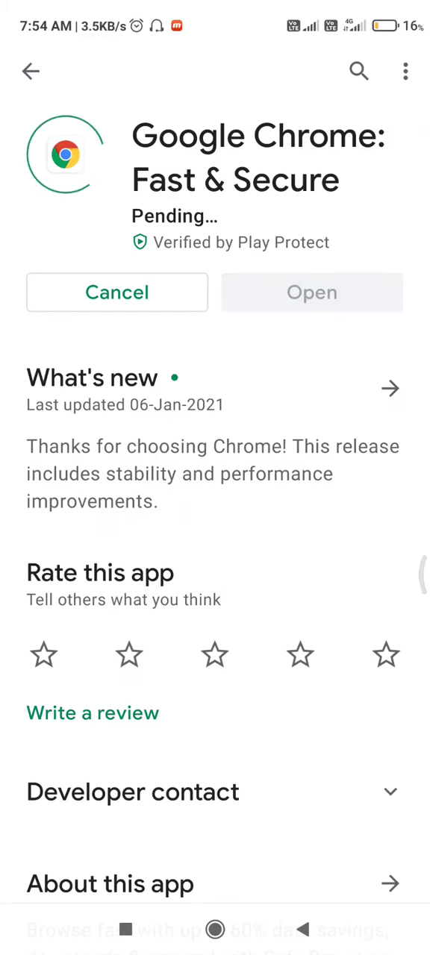
pyautogui.press('Home')
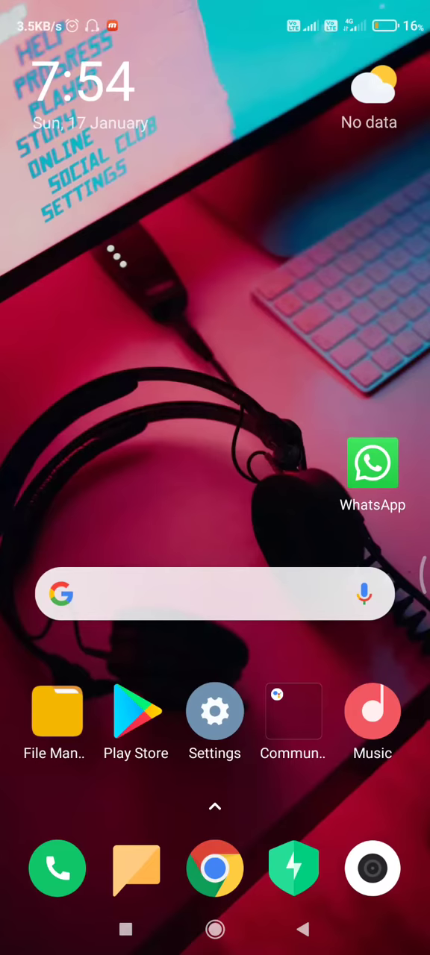
pyautogui.scroll(3)
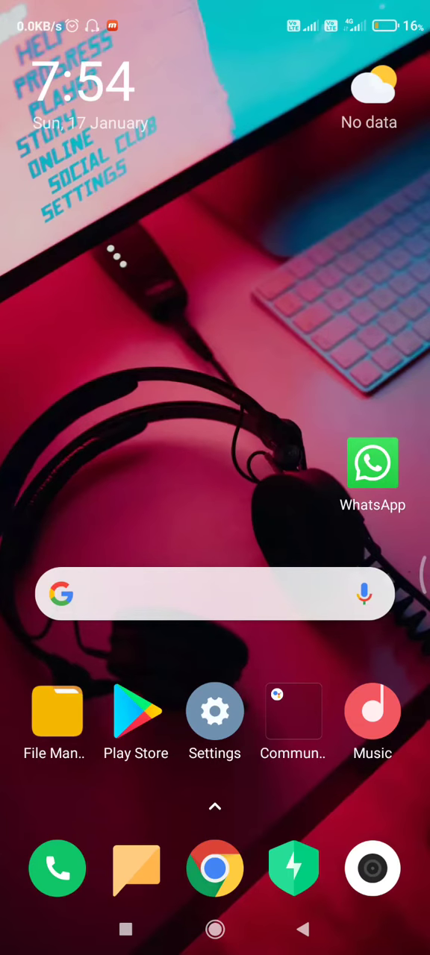
# - Open Settings, scroll down to Apps, and open Manage apps
pyautogui.click(214, 710)
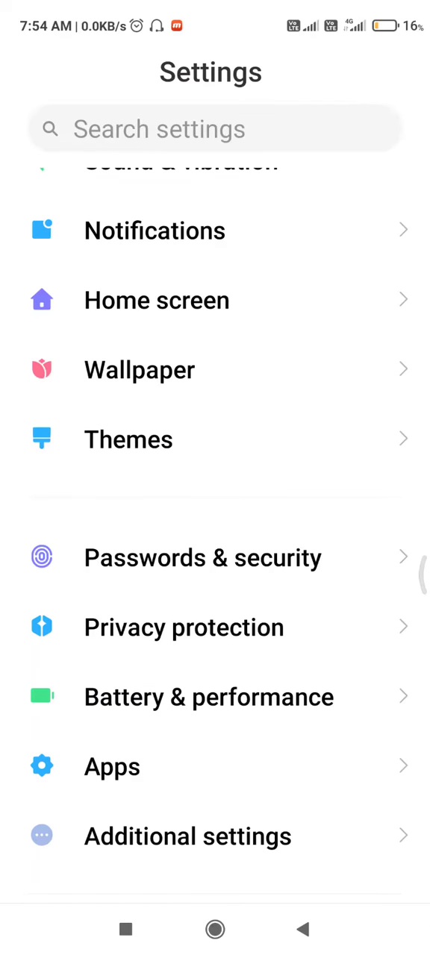
pyautogui.scroll(-3)
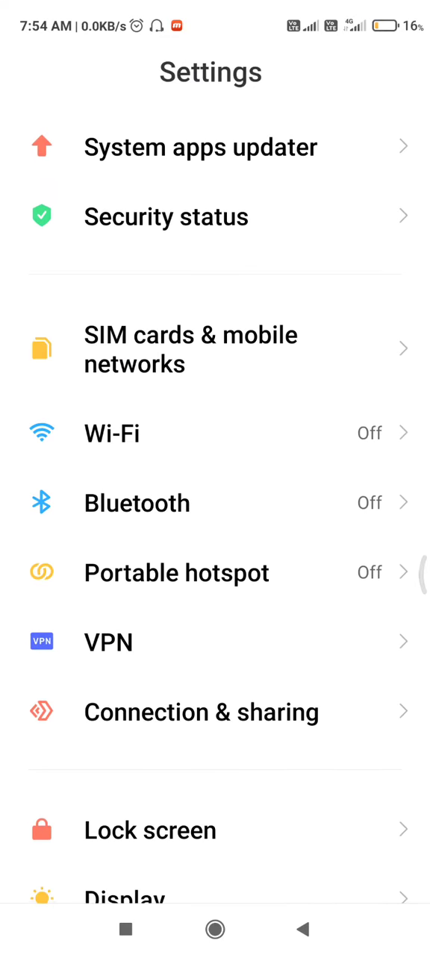
pyautogui.scroll(-3)
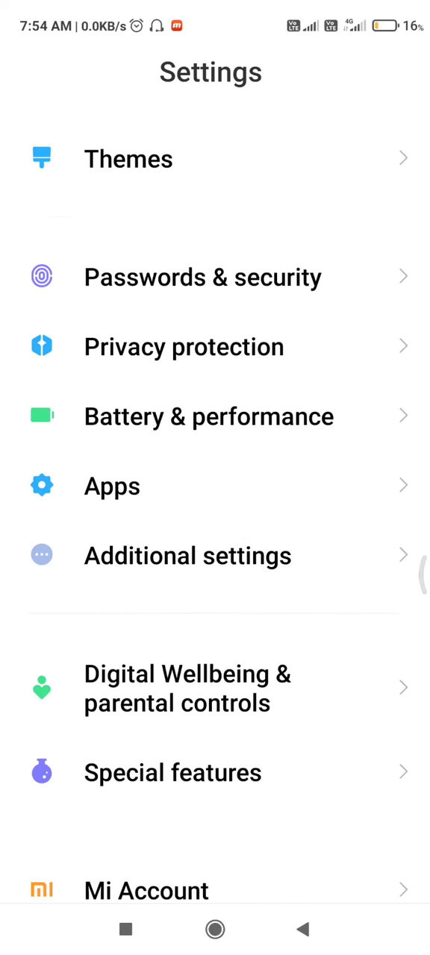
pyautogui.click(112, 486)
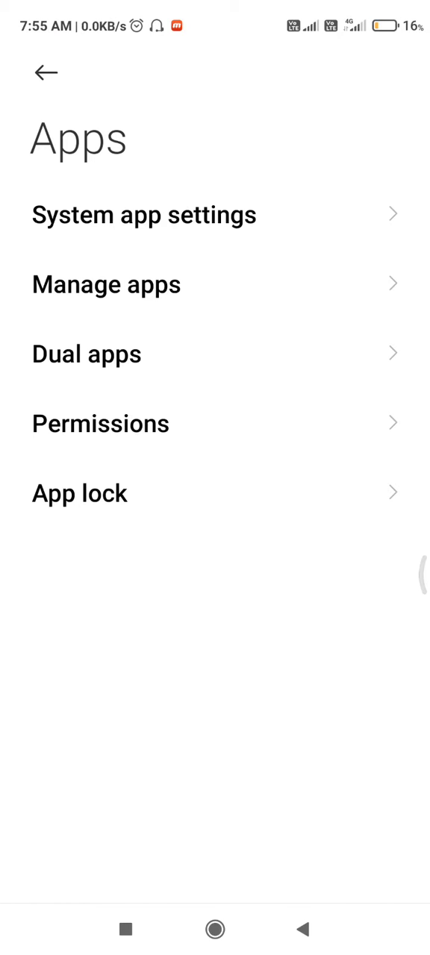
pyautogui.click(107, 285)
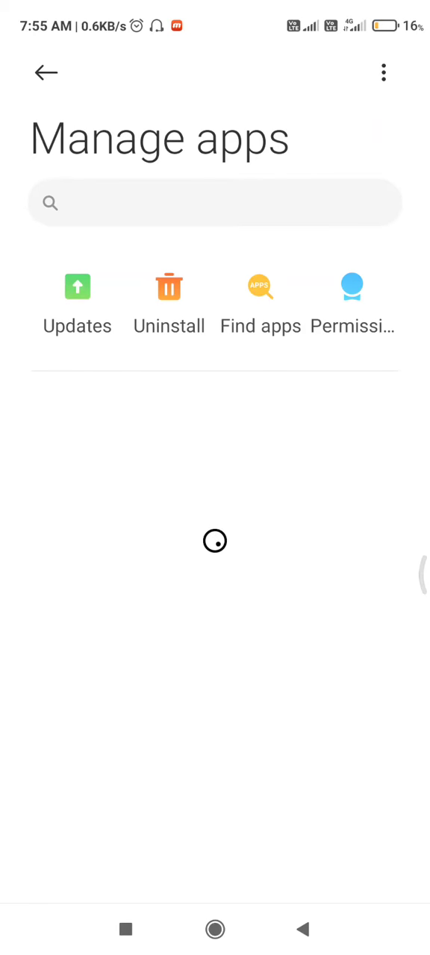
# - Under Manage apps' Default apps, confirm Chrome as the Browser default
pyautogui.click(383, 73)
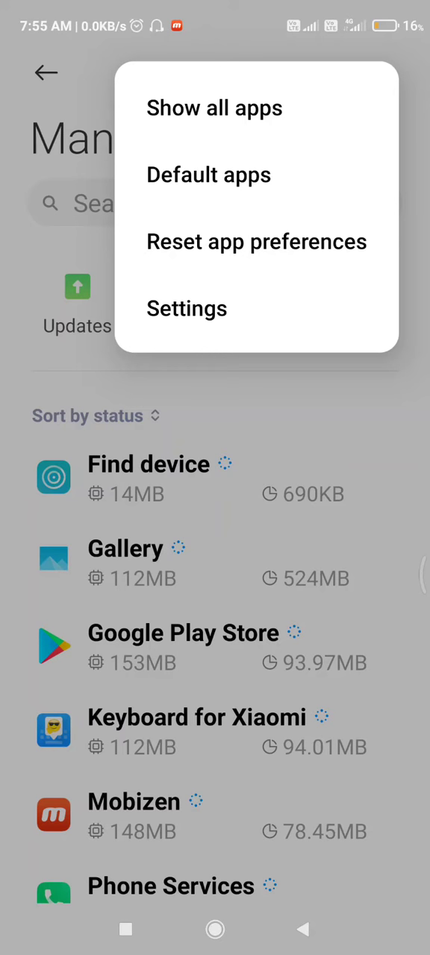
pyautogui.click(209, 174)
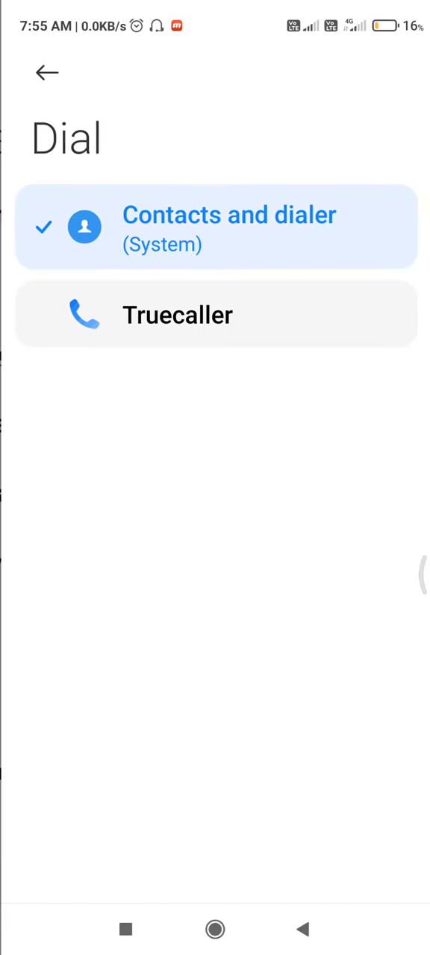
pyautogui.click(47, 72)
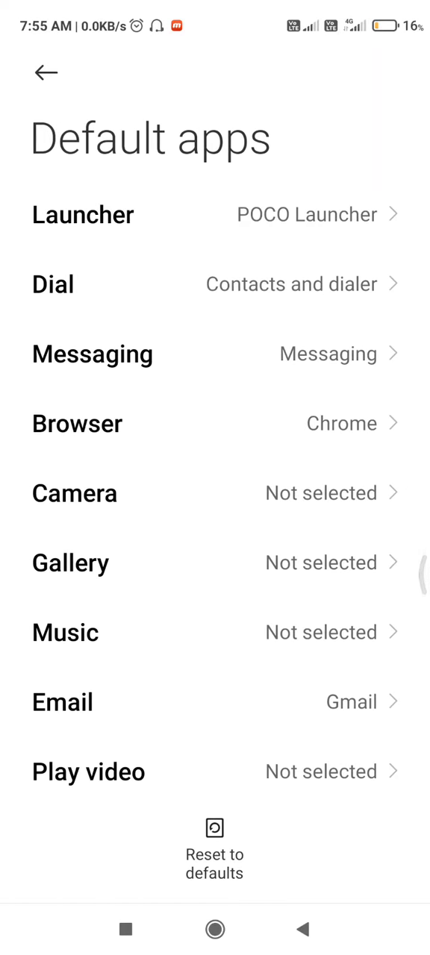
pyautogui.click(76, 423)
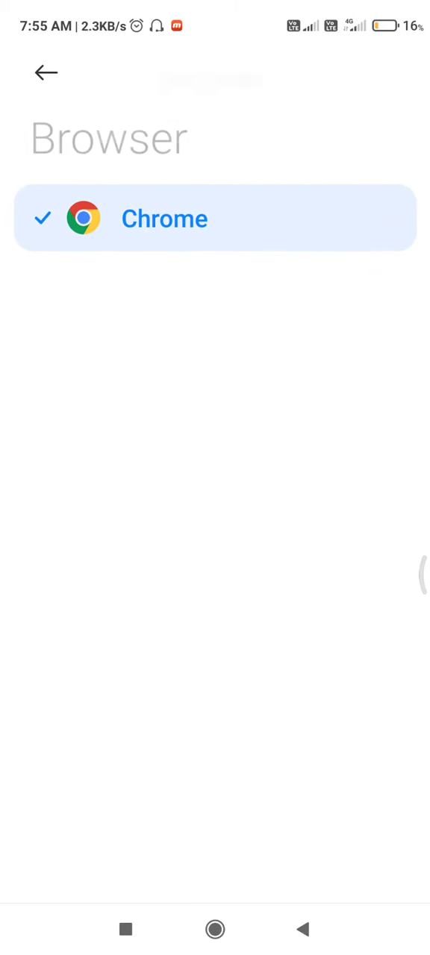
pyautogui.scroll(-3)
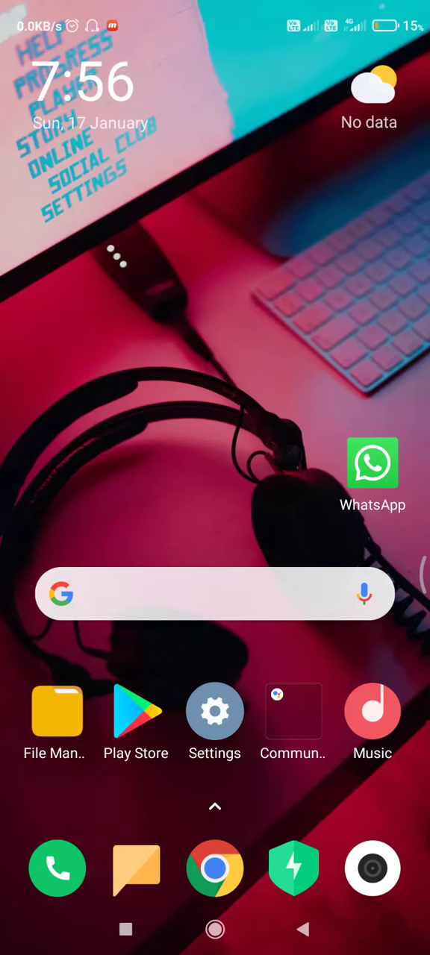
# - Reach the Housing.com chat and open its VIEW NOW link
pyautogui.moveTo(215, 7); pyautogui.dragTo(215, 298)
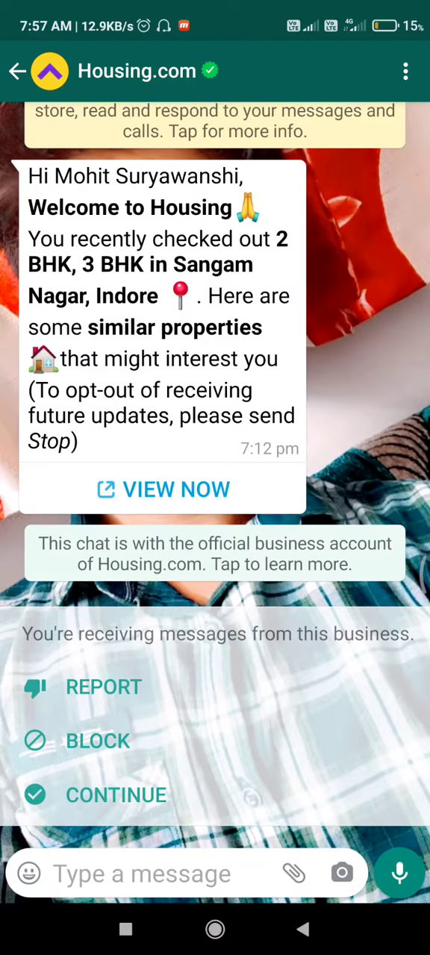
pyautogui.click(141, 872)
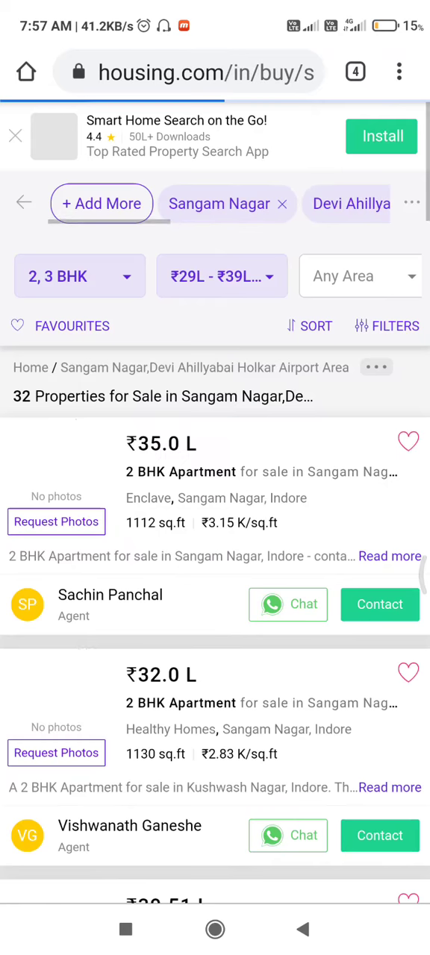
# - Scroll the Sangam Nagar property listings in Chrome, then leave the page
pyautogui.scroll(-3)
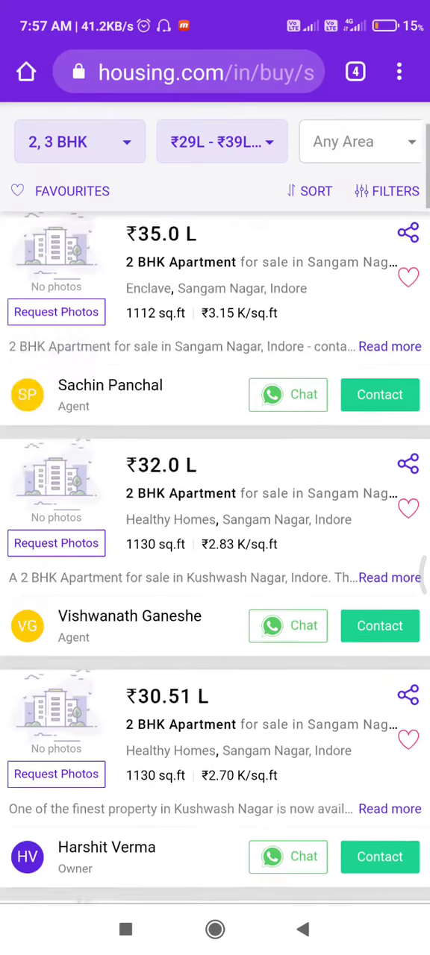
pyautogui.click(399, 71)
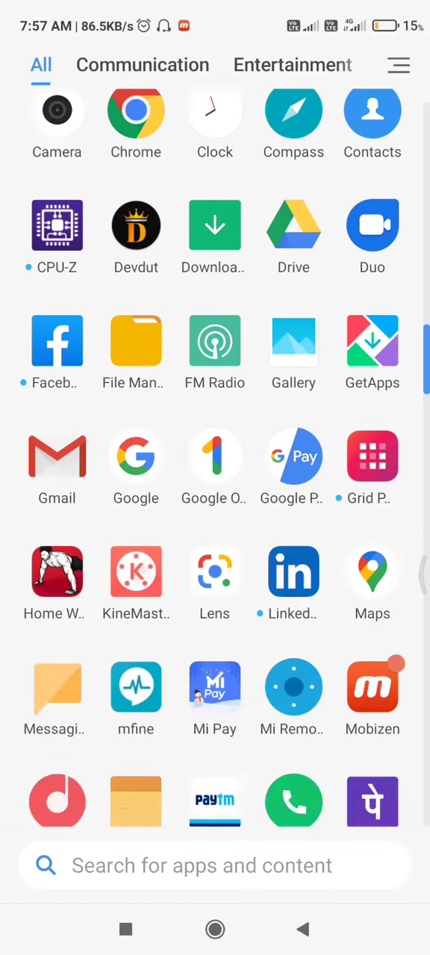
# - Scroll the app list, then return to the home screen
pyautogui.scroll(-3)
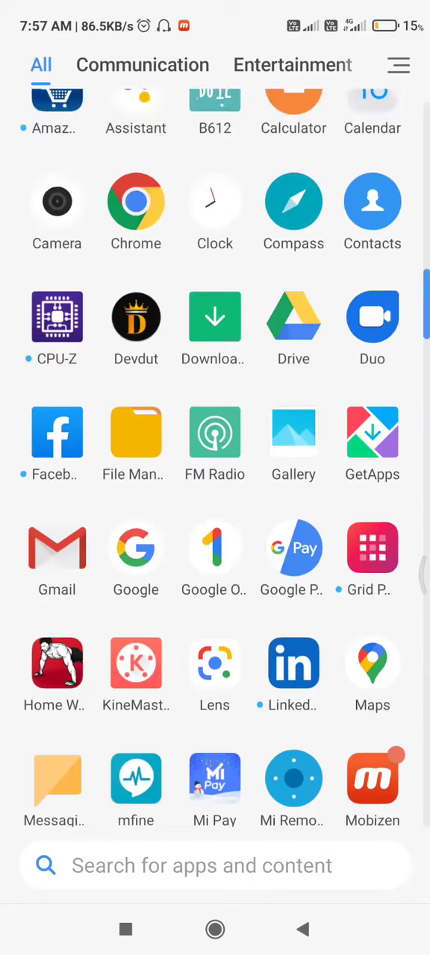
pyautogui.press('HOME')
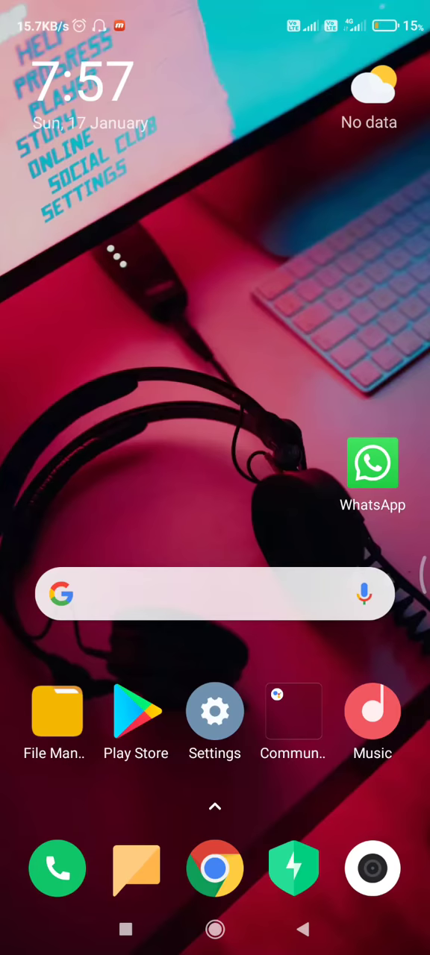